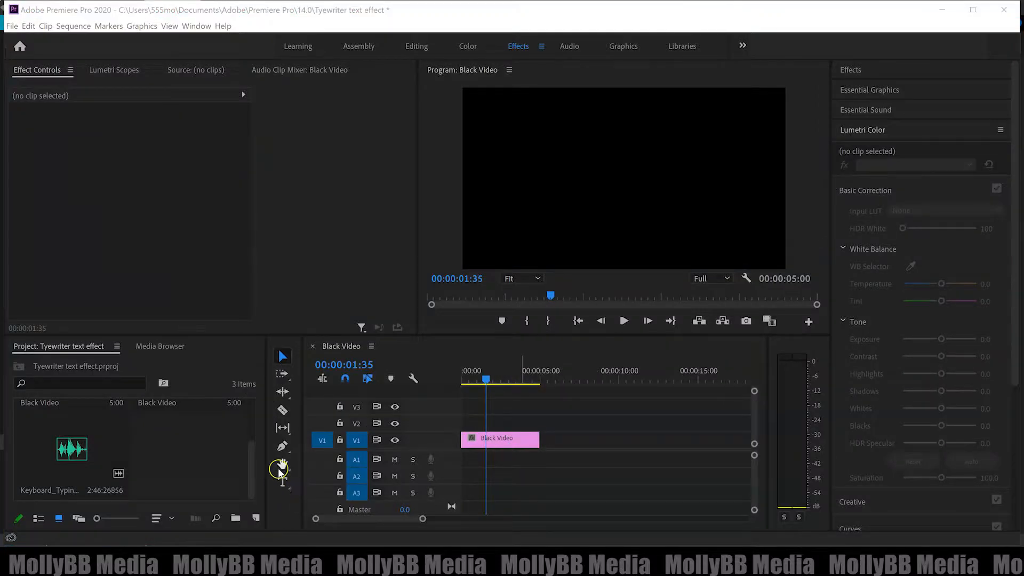
Step: Add a text graphic reading 'typewriter' over the black video with the Type tool
{"action": "left_click", "coordinate": [283, 482]}
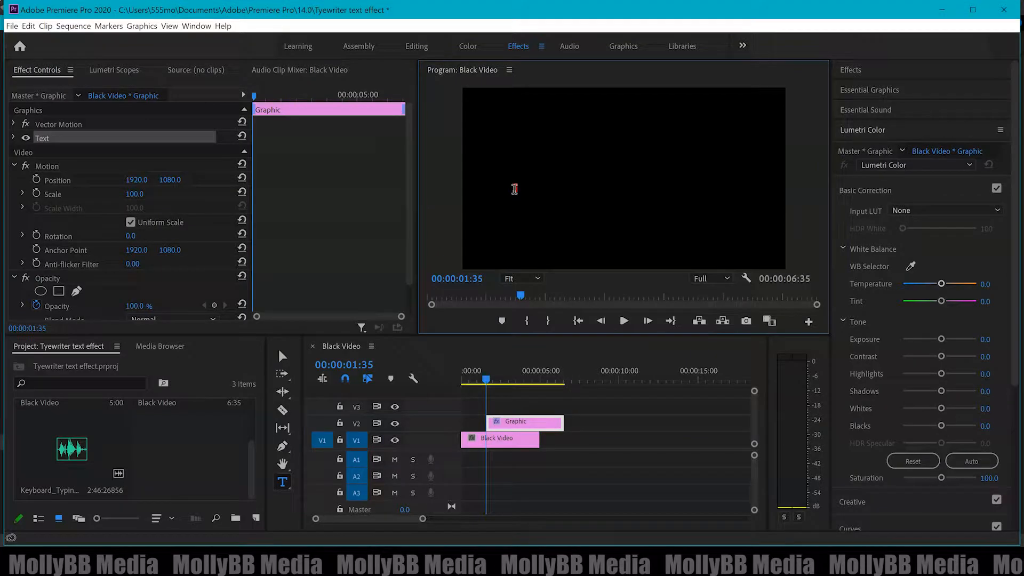
{"action": "type", "text": "typewriter"}
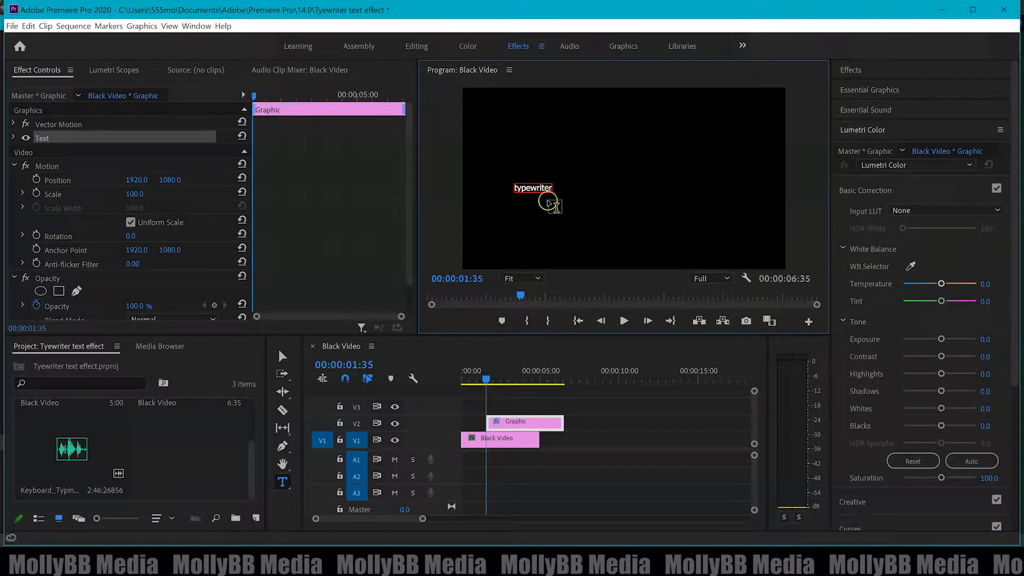
{"action": "mouse_move", "coordinate": [301, 353]}
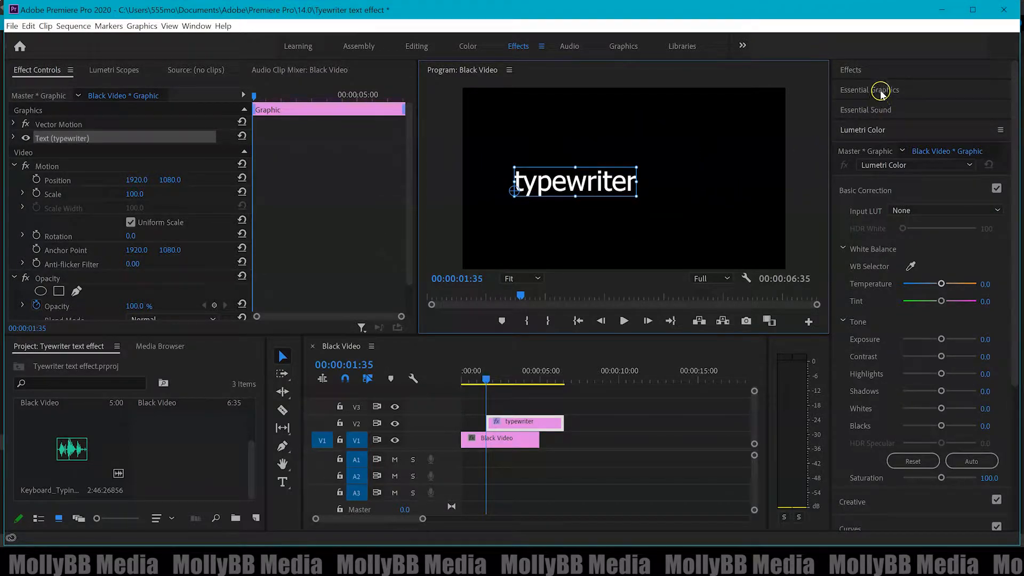
Step: Raise the 'typewriter' text to font size 175 in Essential Graphics Edit
{"action": "left_click", "coordinate": [870, 89]}
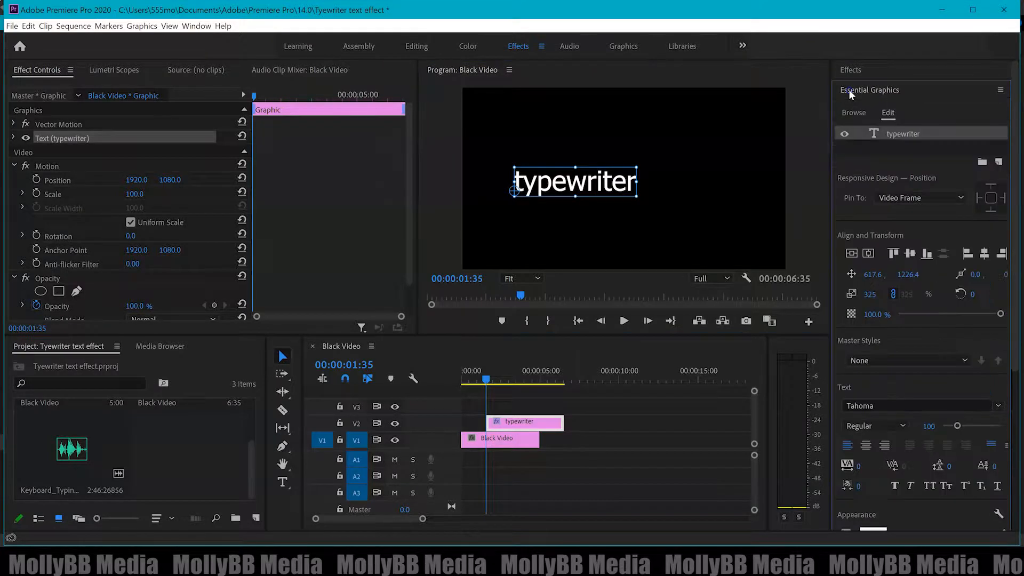
{"action": "mouse_move", "coordinate": [1012, 163]}
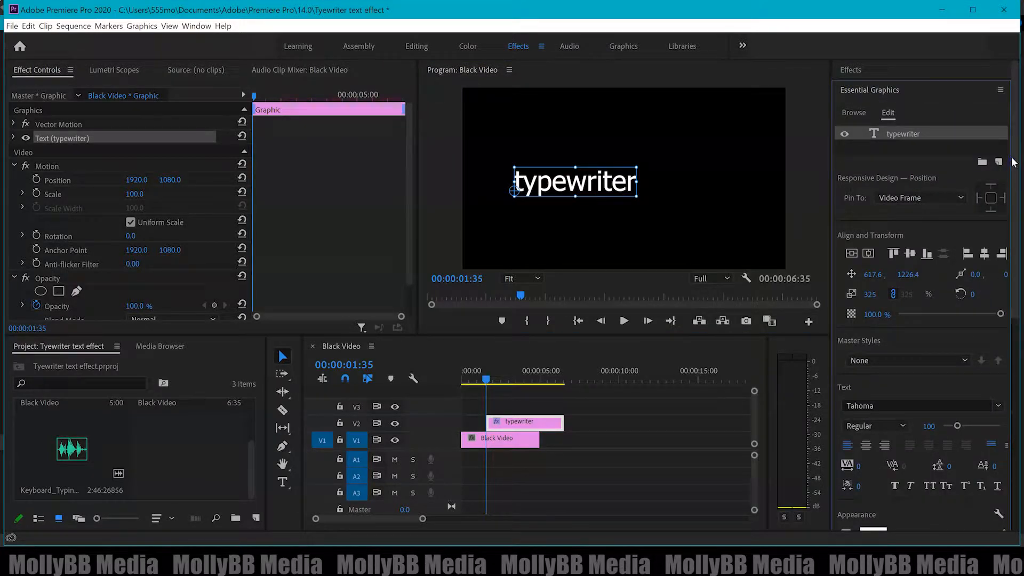
{"action": "scroll", "scroll_direction": "down", "scroll_amount": 3}
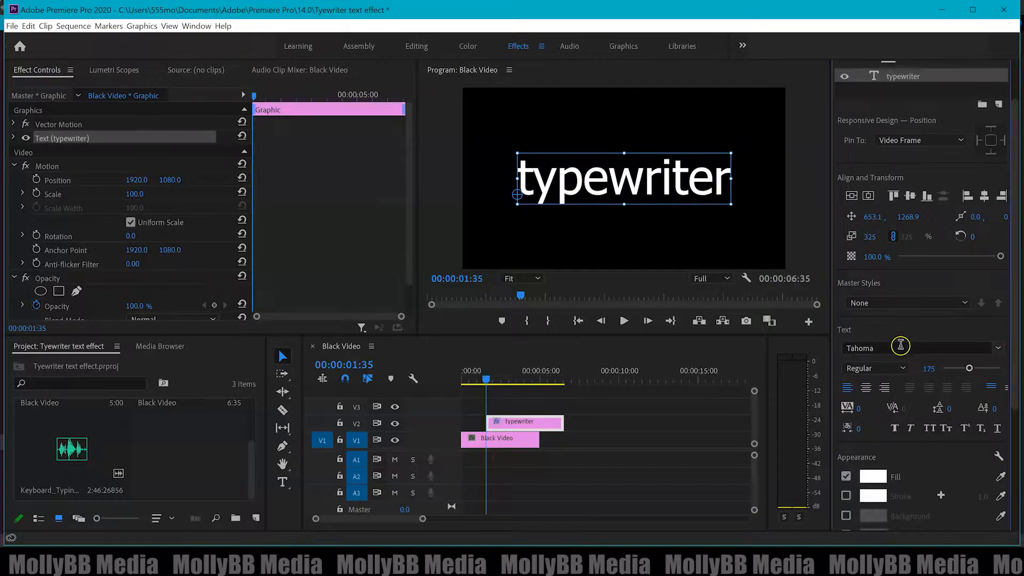
Step: Set the text font to Kingthings Typewriter 2 by searching 'king'
{"action": "left_click", "coordinate": [999, 347]}
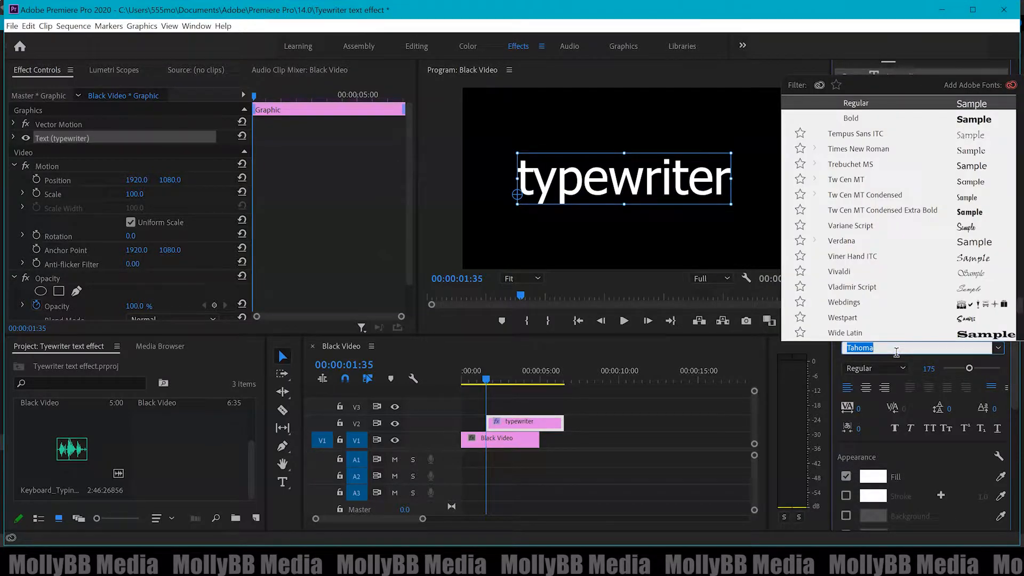
{"action": "type", "text": "king"}
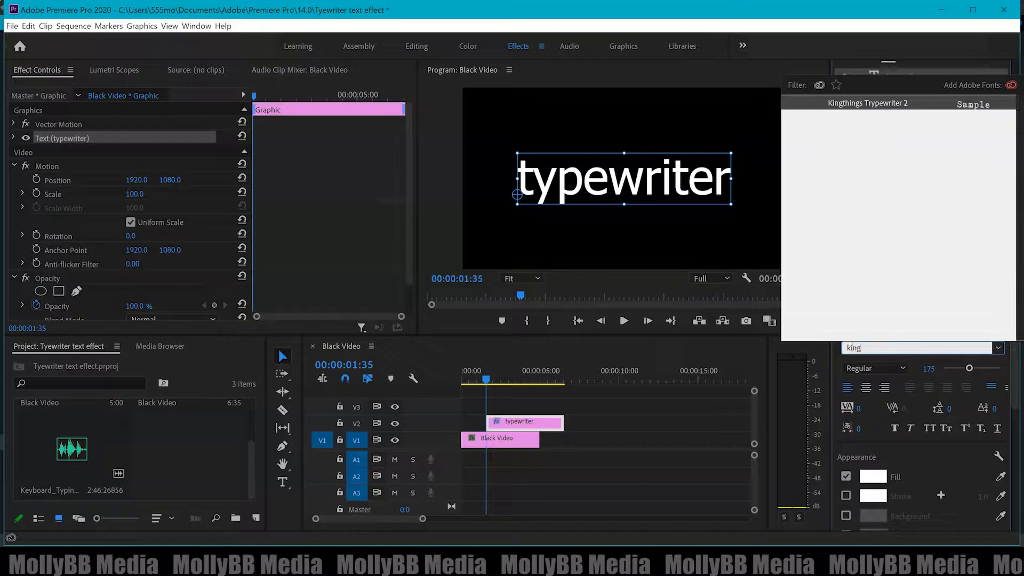
{"action": "mouse_move", "coordinate": [855, 141]}
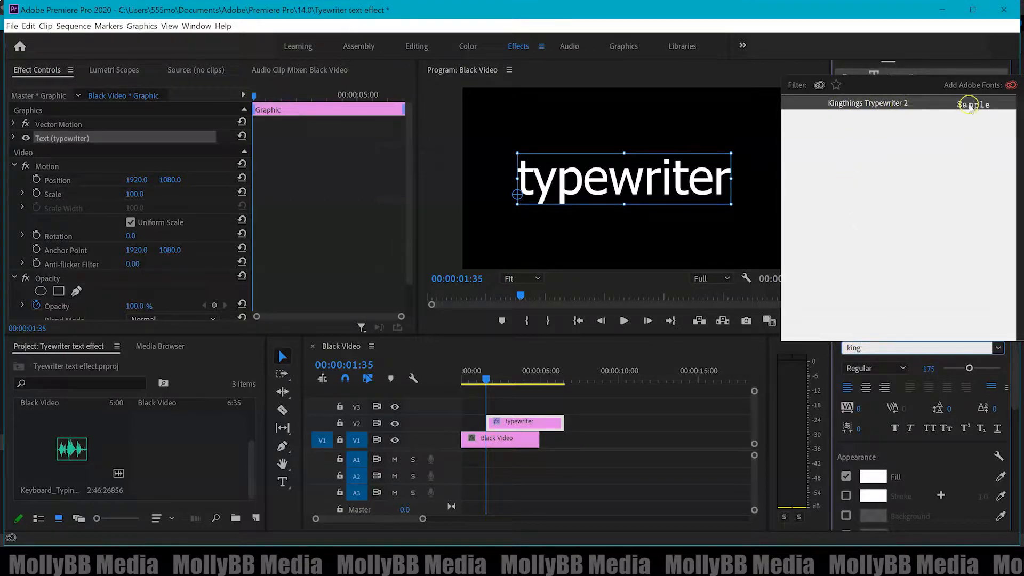
{"action": "mouse_move", "coordinate": [889, 104]}
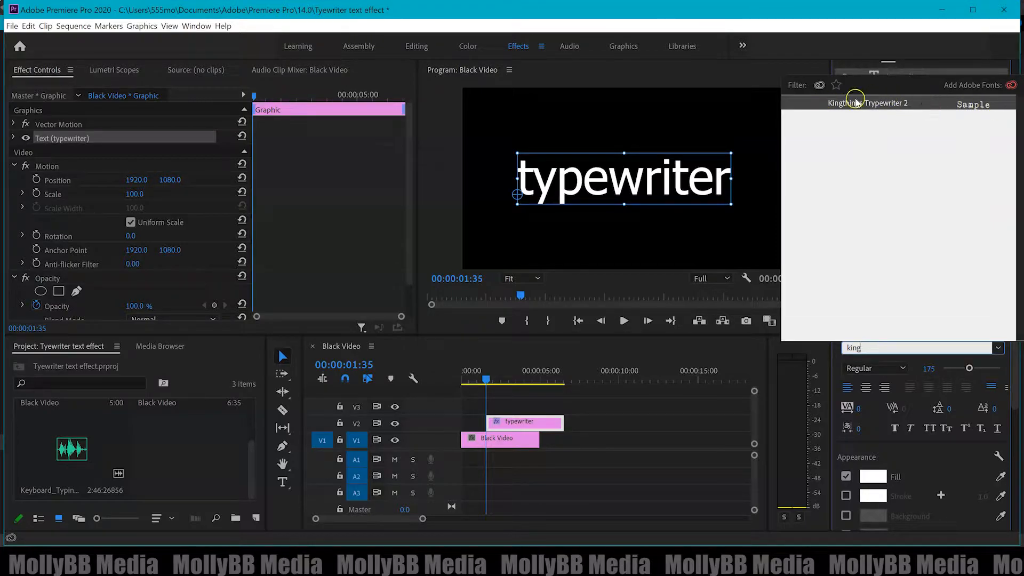
{"action": "left_click", "coordinate": [867, 102]}
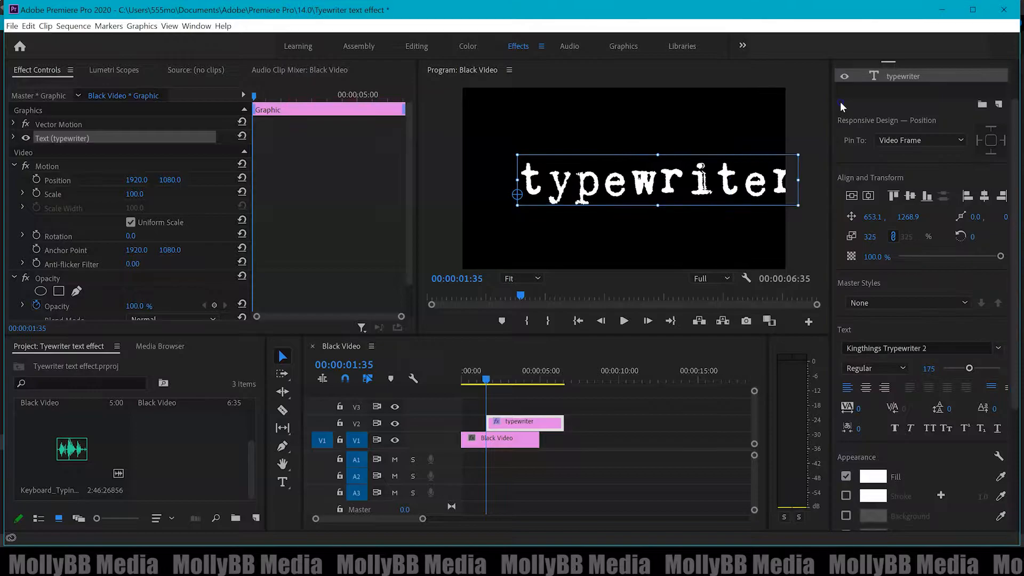
{"action": "mouse_move", "coordinate": [799, 179]}
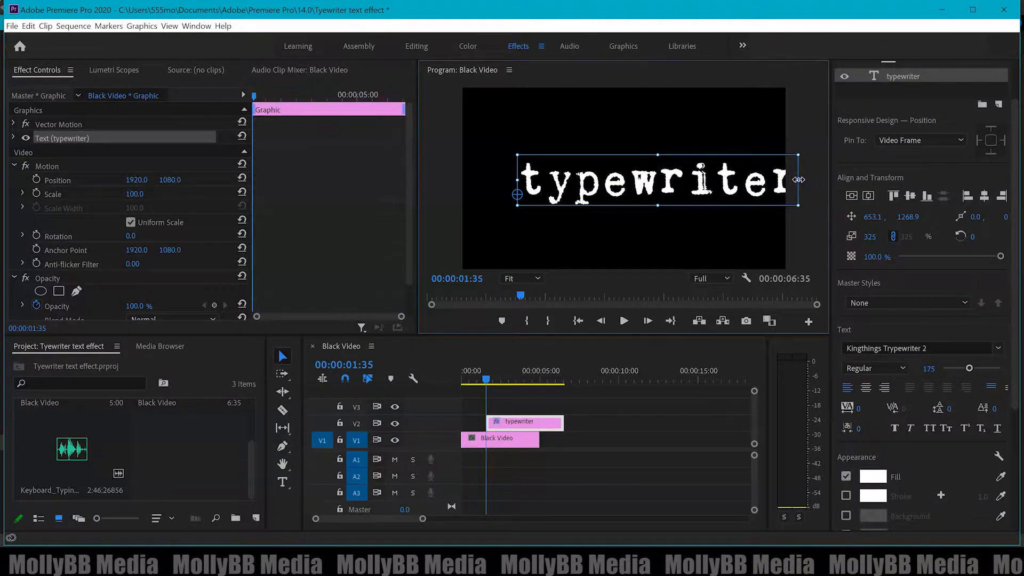
Step: Shrink the word to fit and align it to the horizontal centre of the frame
{"action": "left_click", "coordinate": [853, 194]}
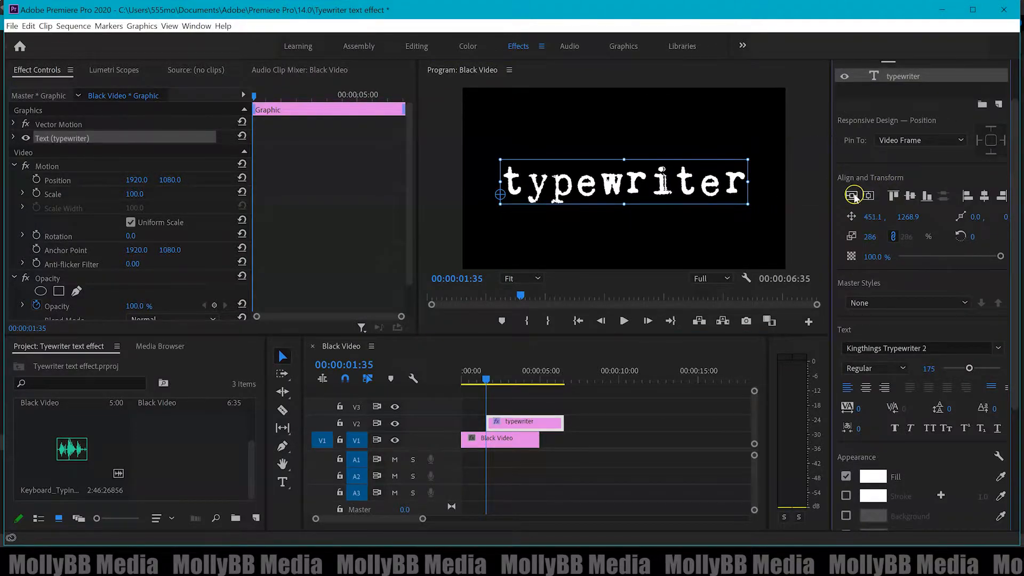
{"action": "left_click", "coordinate": [870, 195]}
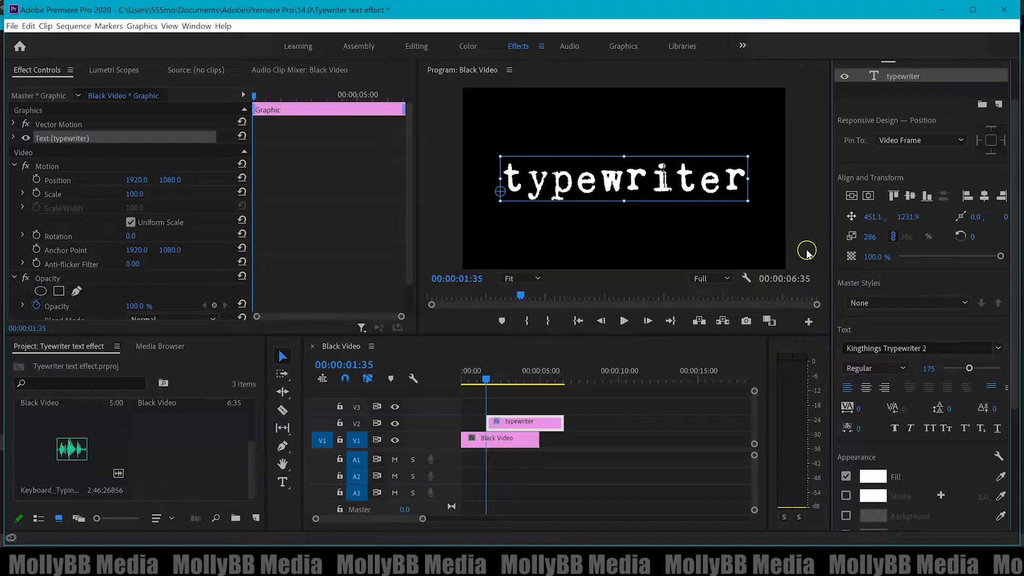
{"action": "mouse_move", "coordinate": [685, 385]}
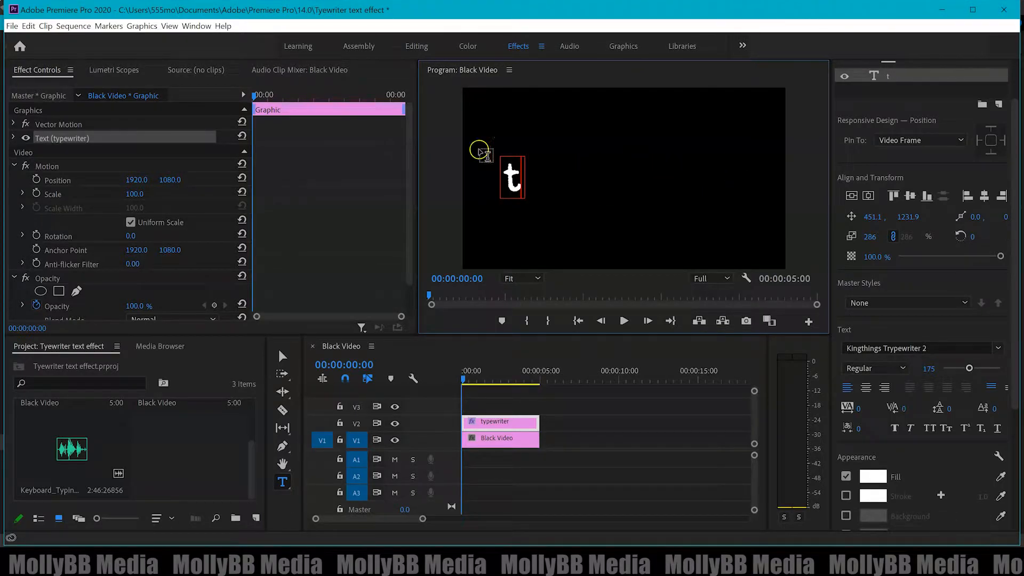
{"action": "mouse_move", "coordinate": [342, 208]}
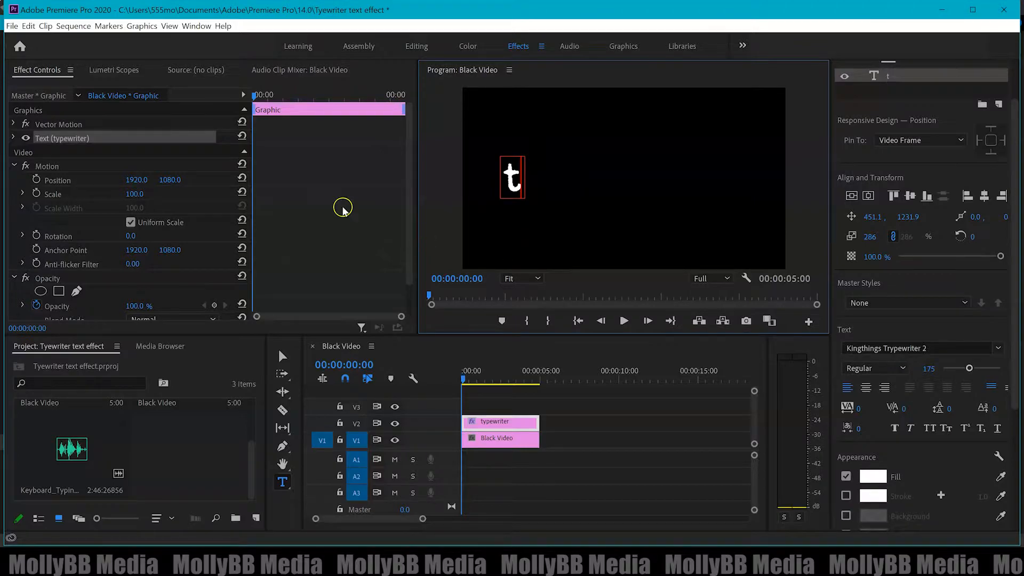
{"action": "mouse_move", "coordinate": [74, 123]}
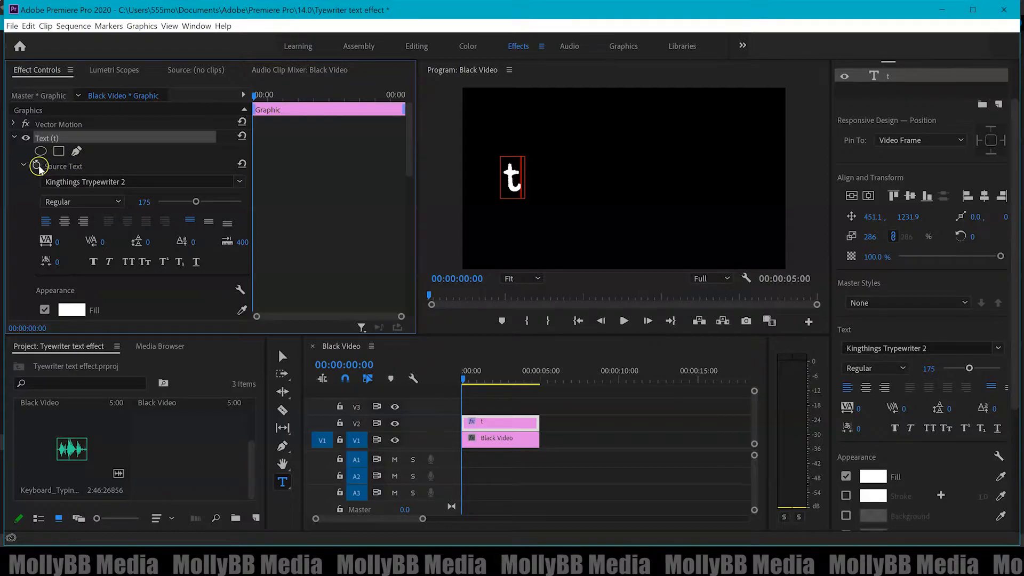
Step: Enable Source Text keyframing so the title starts as the letter 't' at frame one
{"action": "left_click", "coordinate": [37, 167]}
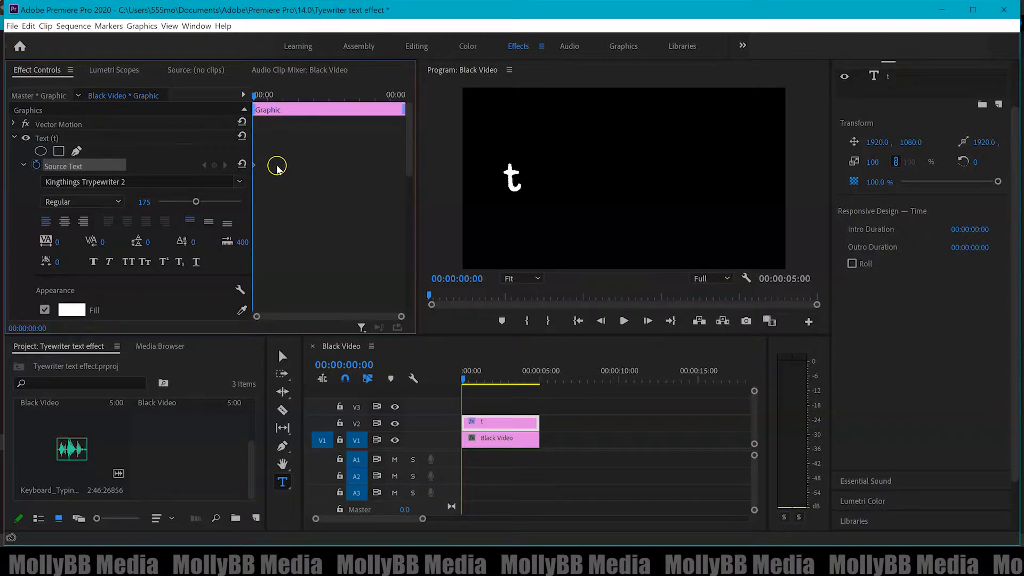
{"action": "mouse_move", "coordinate": [359, 276]}
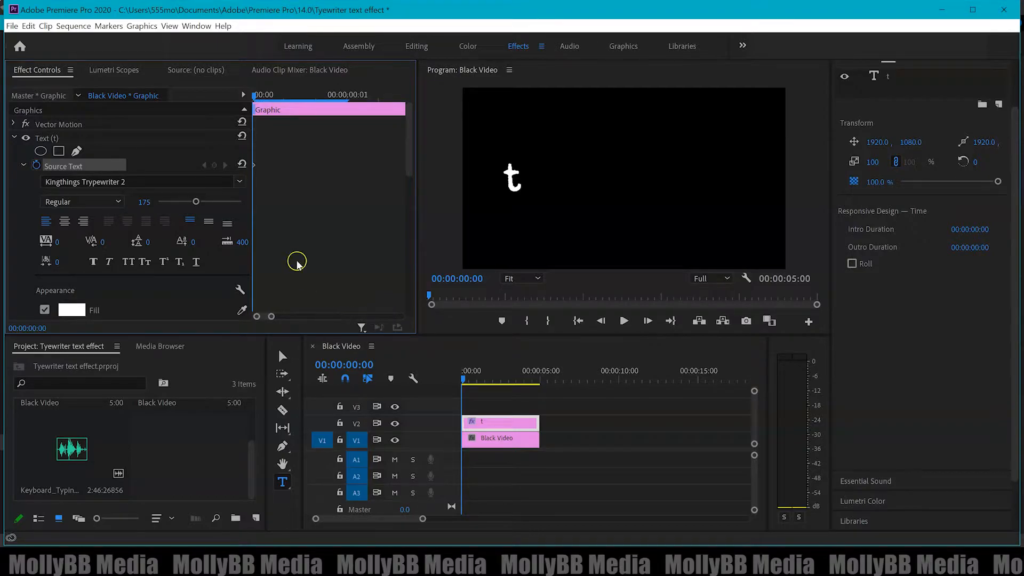
{"action": "mouse_move", "coordinate": [273, 169]}
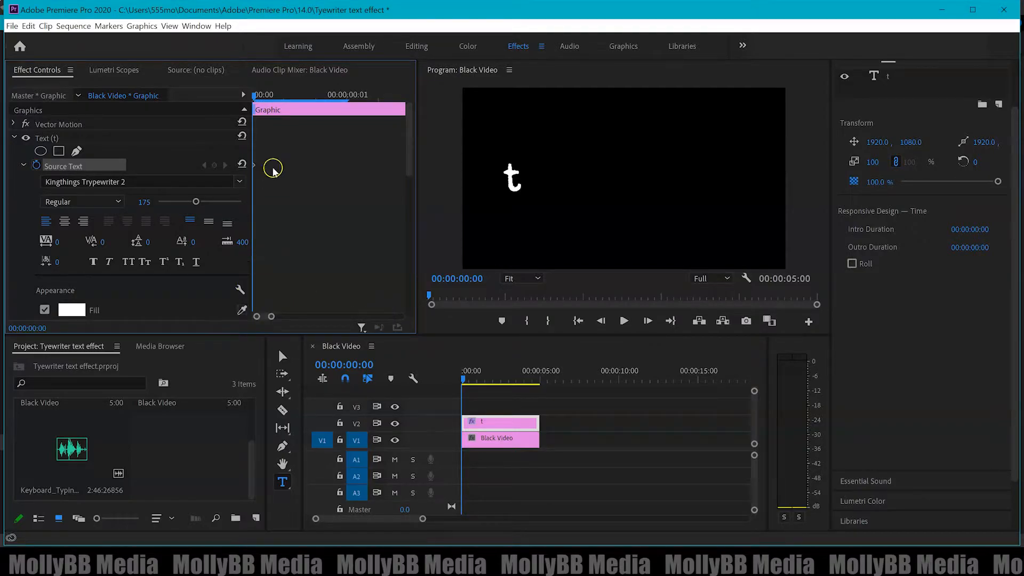
{"action": "mouse_move", "coordinate": [270, 155]}
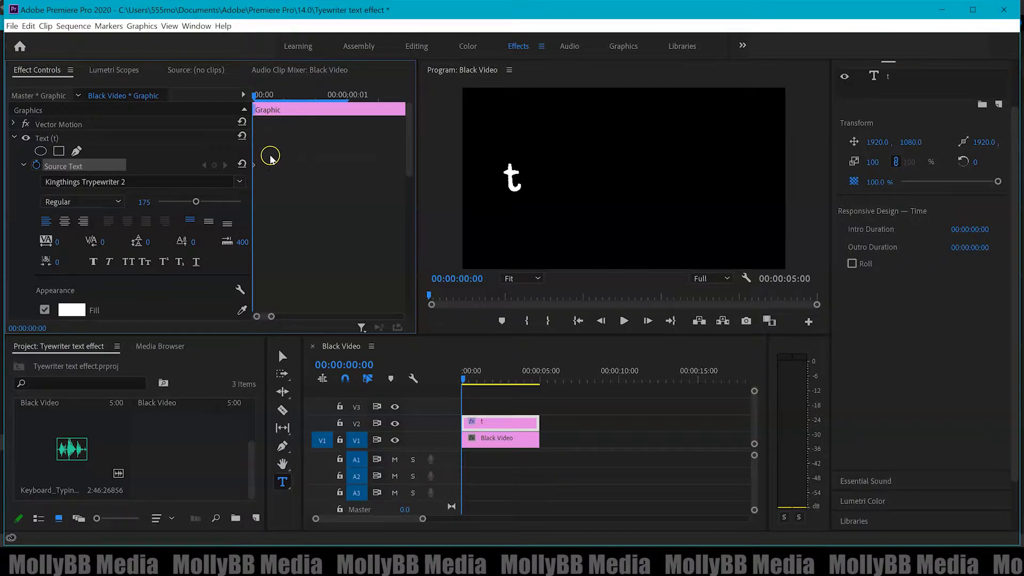
{"action": "mouse_move", "coordinate": [270, 158]}
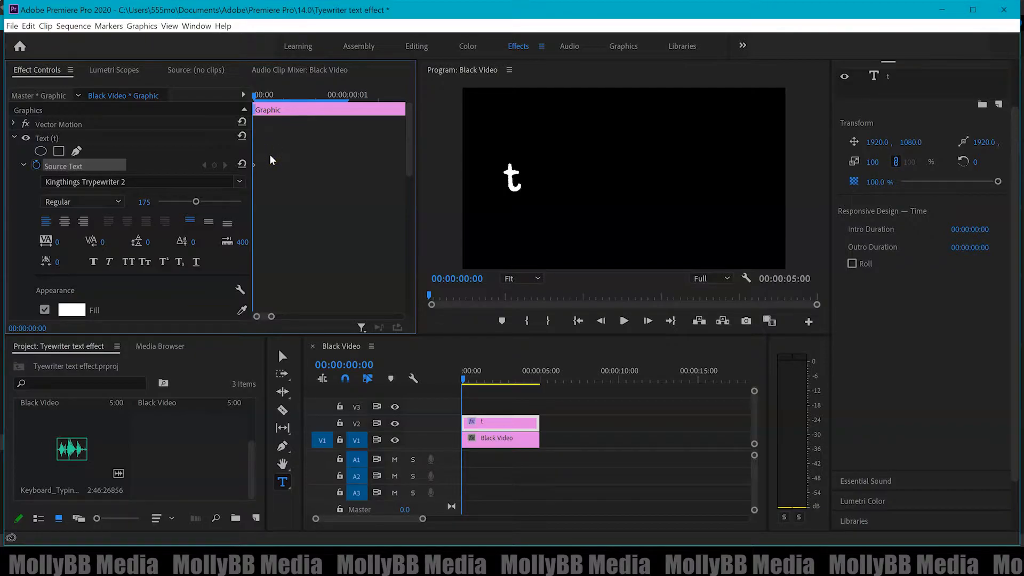
{"action": "mouse_move", "coordinate": [273, 144]}
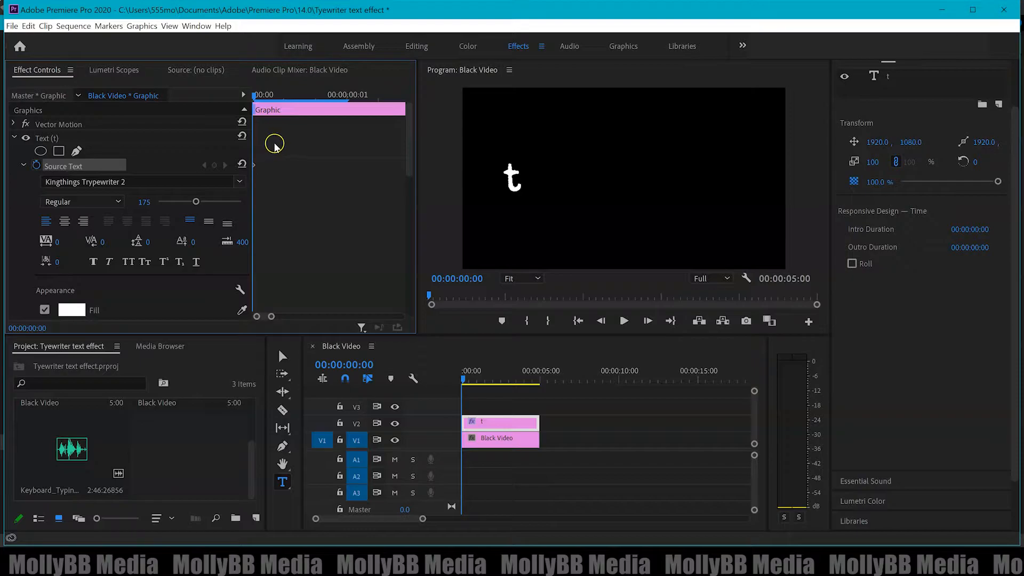
{"action": "mouse_move", "coordinate": [257, 98]}
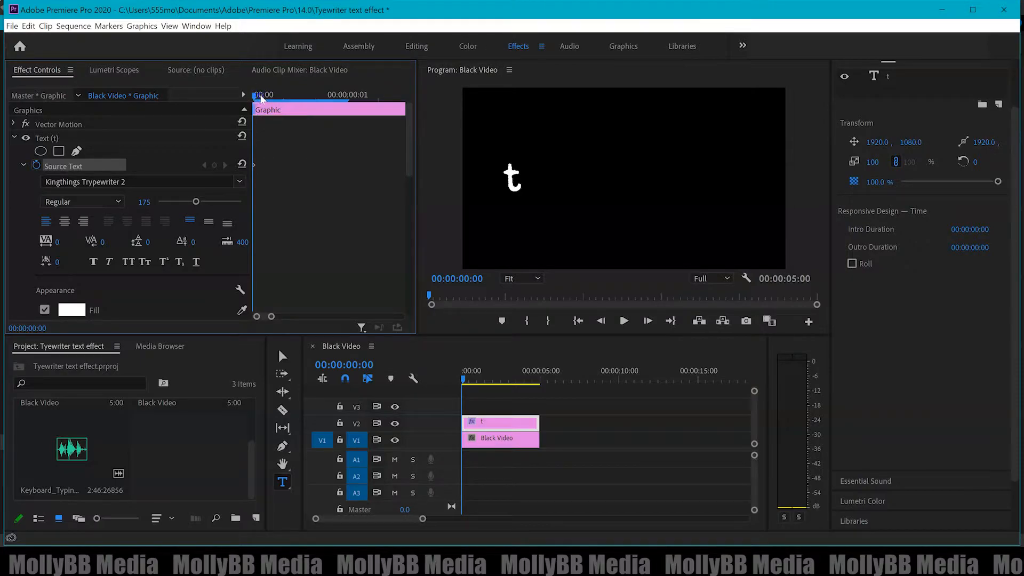
{"action": "left_click", "coordinate": [342, 94]}
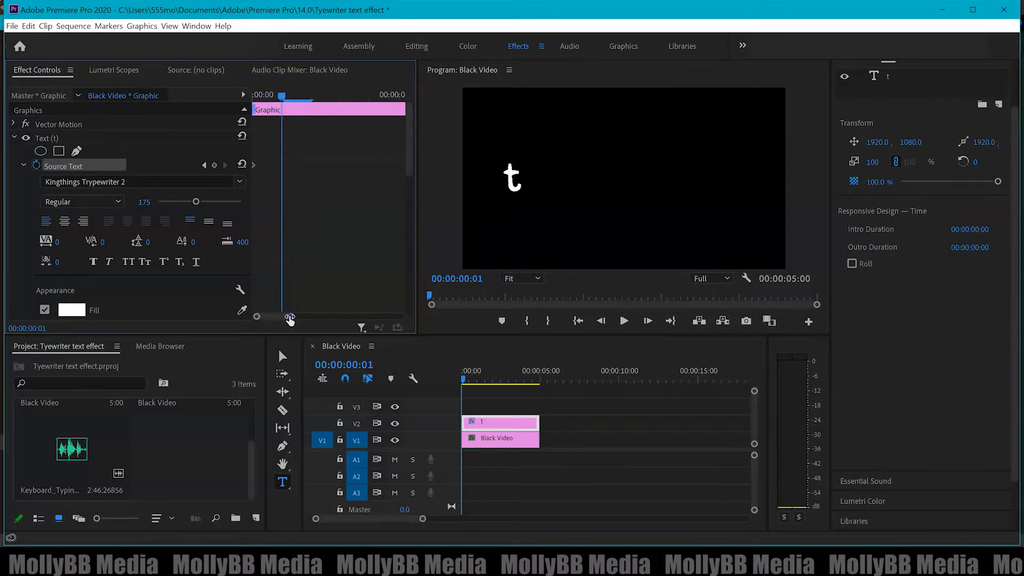
Step: Add the letters 'y' and 'p' at later frames so the title reads 'typ'
{"action": "left_click", "coordinate": [257, 95]}
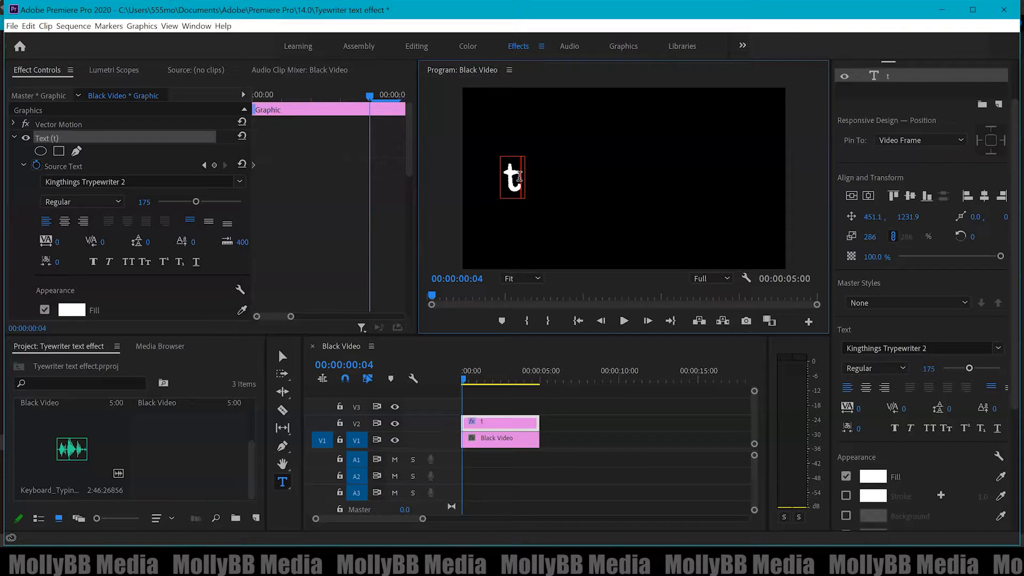
{"action": "type", "text": "y"}
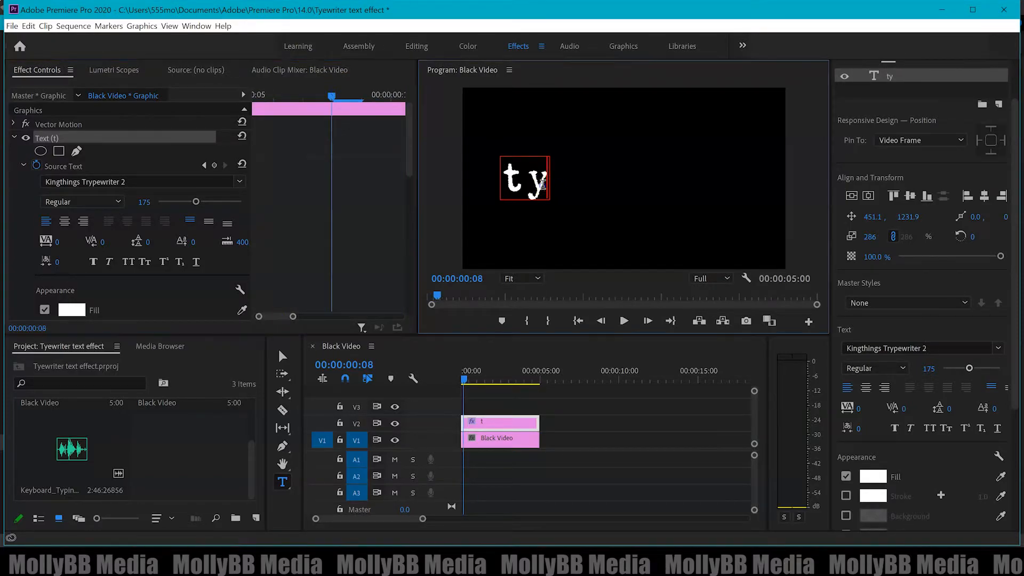
{"action": "type", "text": "p"}
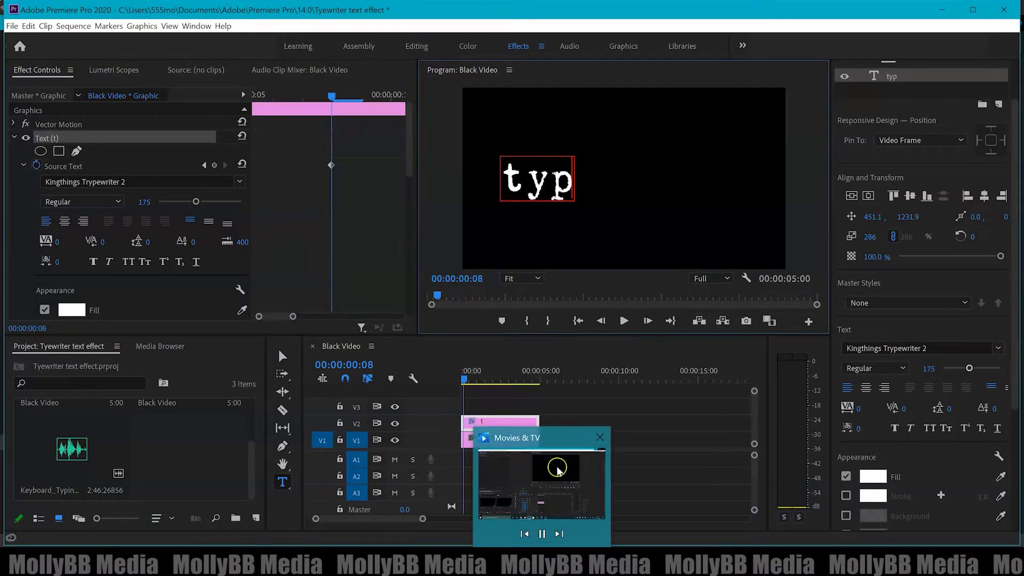
{"action": "left_click", "coordinate": [599, 436]}
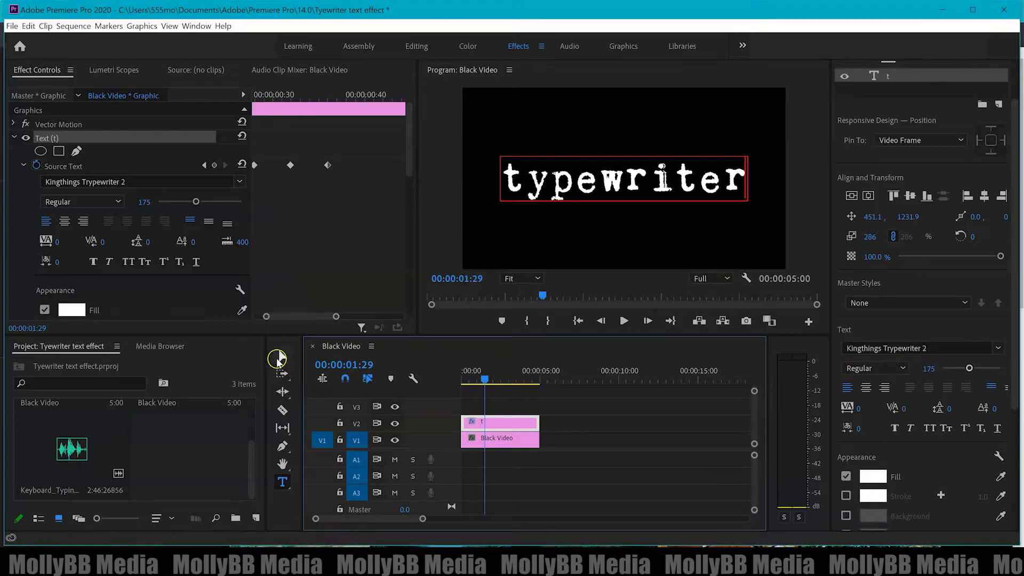
Step: Finish the letter-by-letter build of 'typewriter' and return to the Selection tool
{"action": "left_click", "coordinate": [480, 388]}
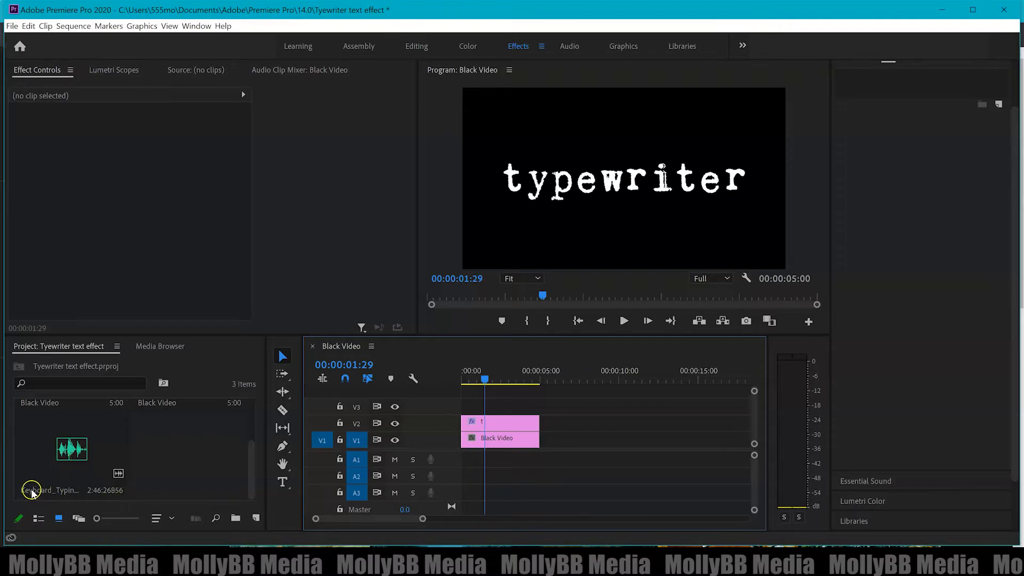
{"action": "mouse_move", "coordinate": [77, 496]}
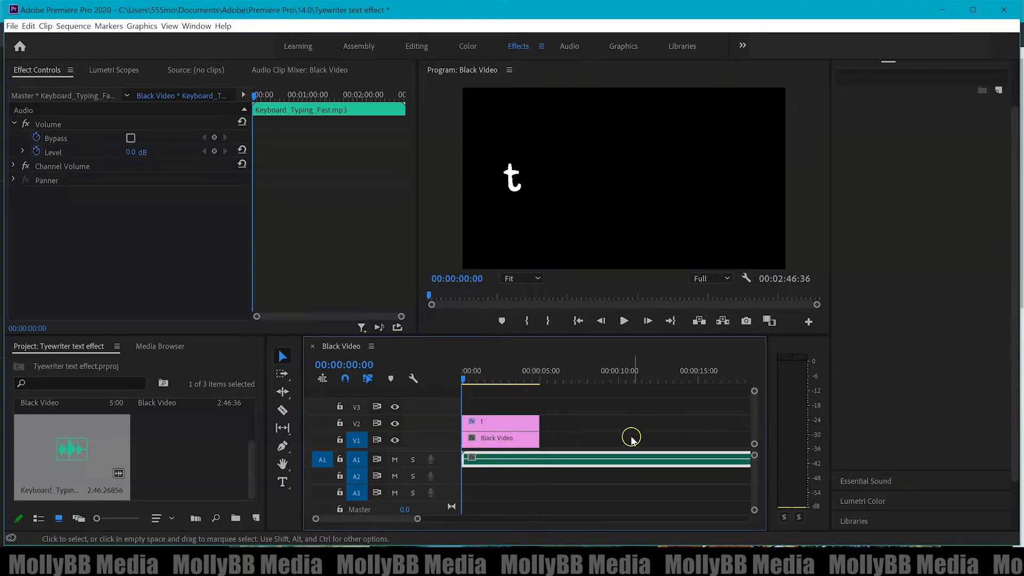
{"action": "mouse_move", "coordinate": [36, 499]}
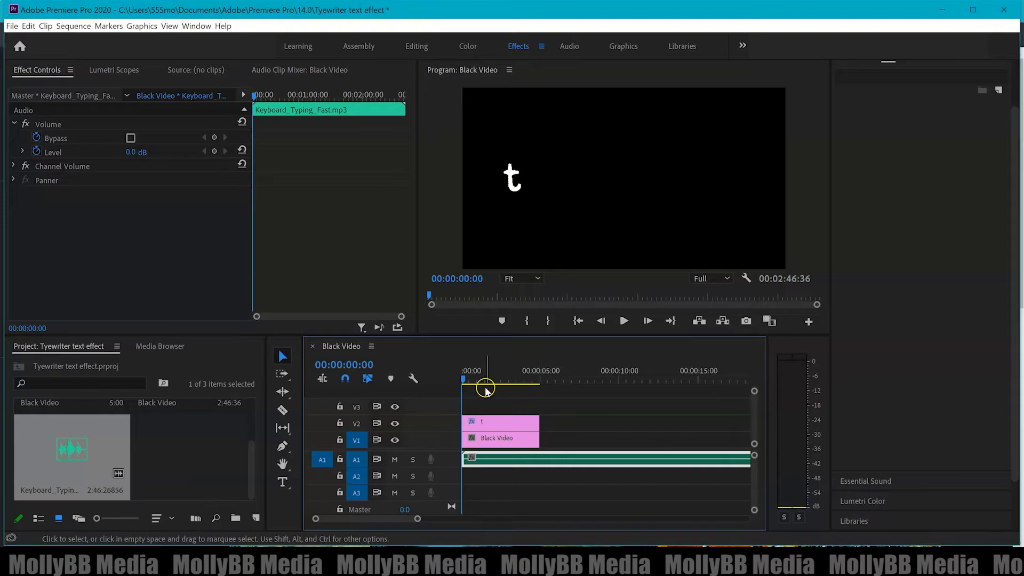
{"action": "mouse_move", "coordinate": [554, 356]}
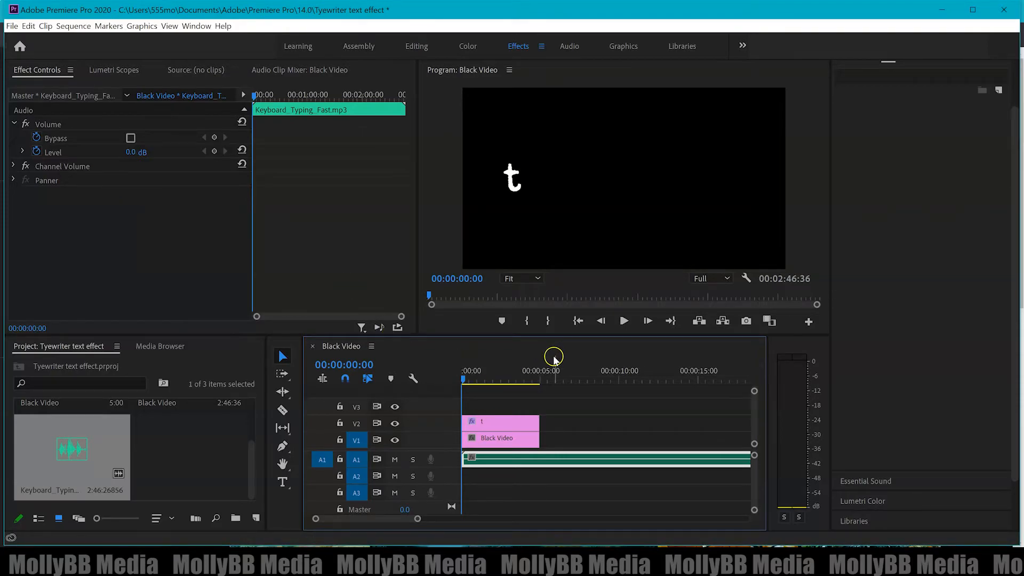
{"action": "mouse_move", "coordinate": [64, 185]}
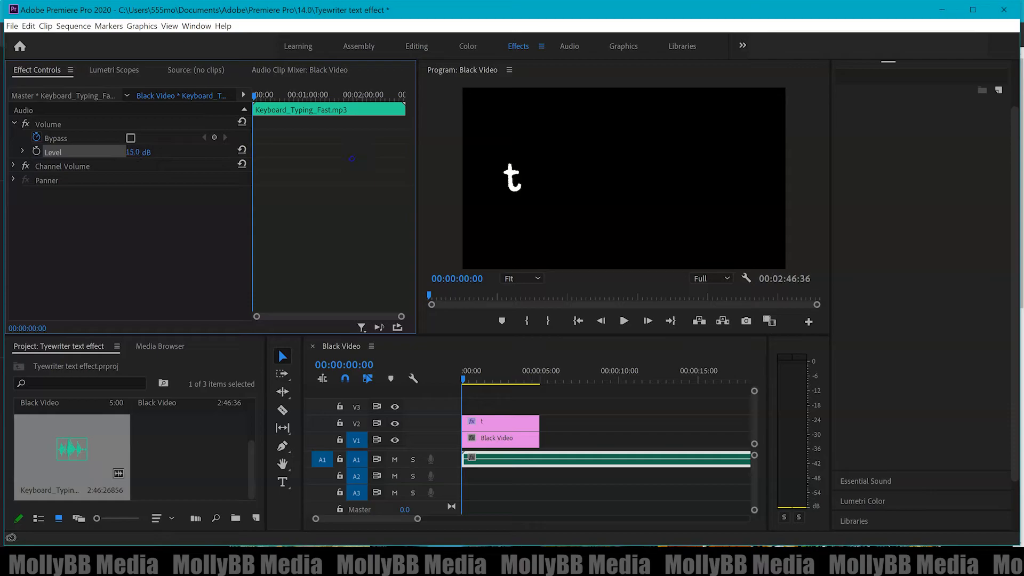
{"action": "left_click", "coordinate": [622, 321]}
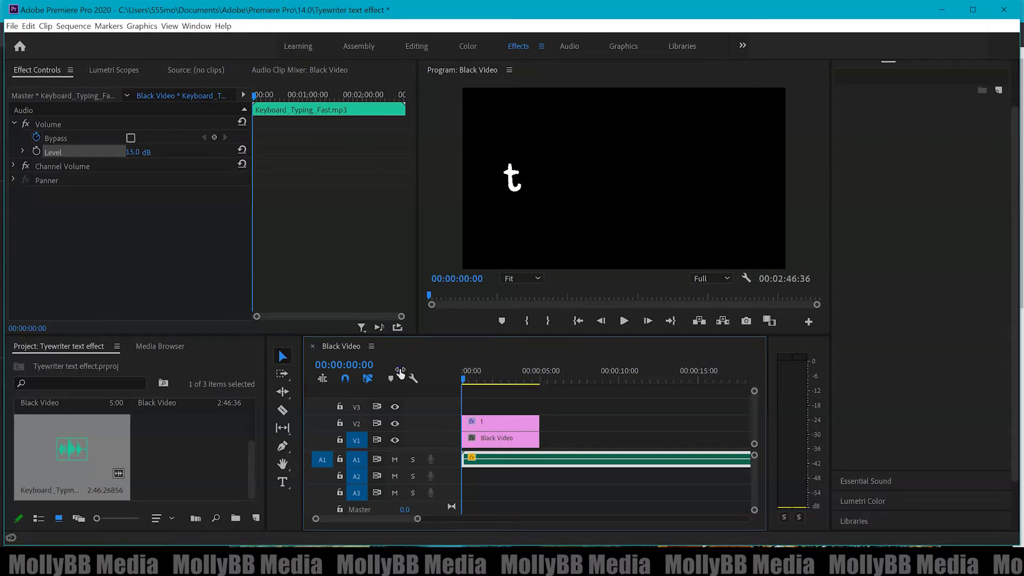
{"action": "left_click", "coordinate": [622, 321]}
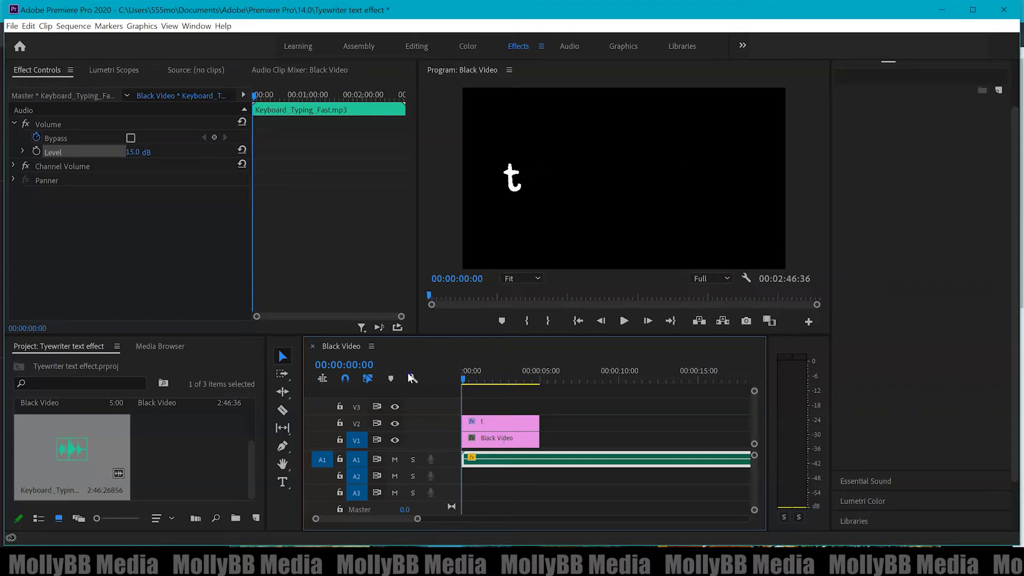
Step: Trim the typing sound on A1 to a short clip under the title and play it back
{"action": "left_click", "coordinate": [477, 379]}
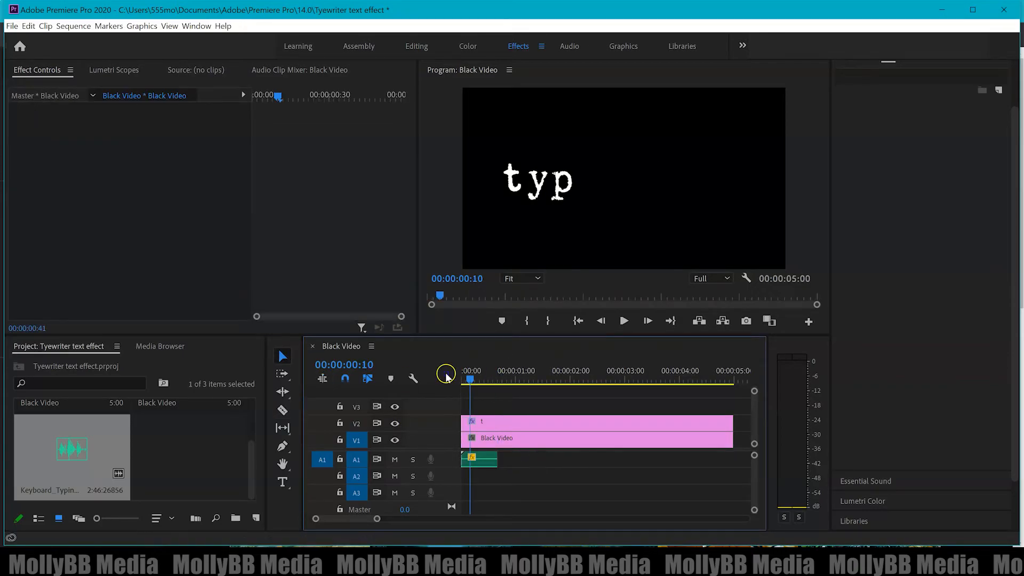
{"action": "left_click", "coordinate": [622, 321]}
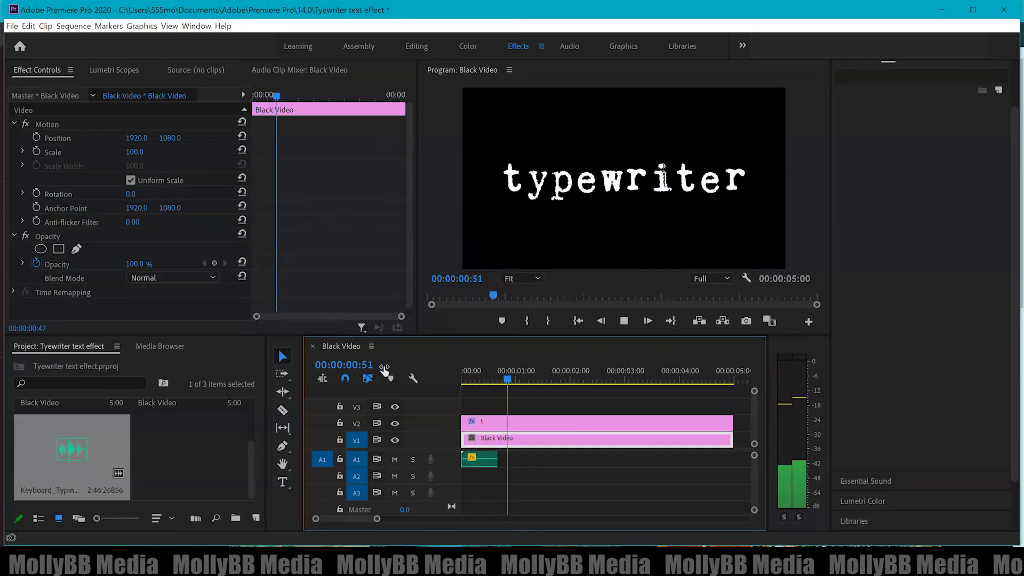
{"action": "left_click", "coordinate": [483, 370]}
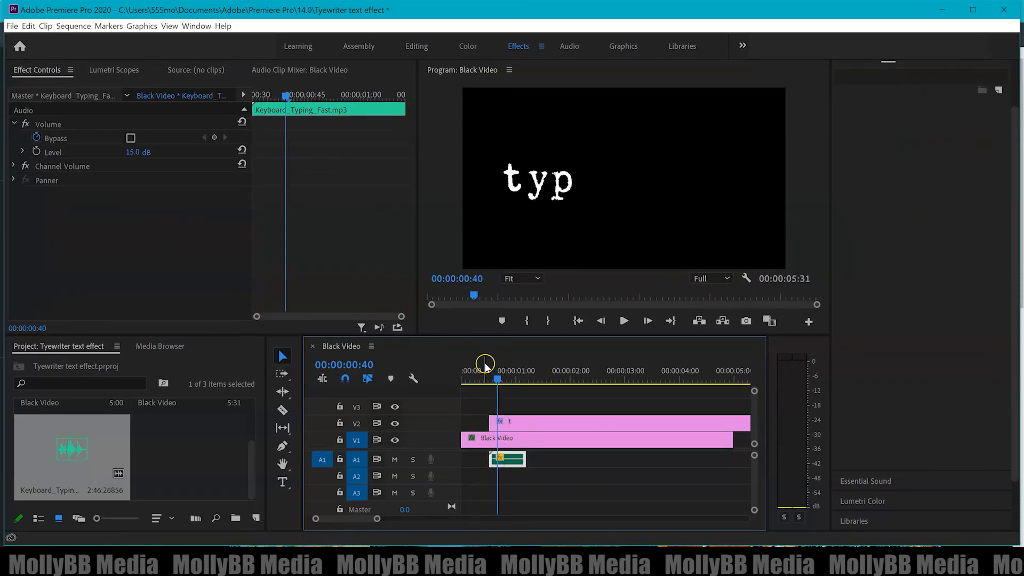
Step: Shift the title and typing sound later, then scrub to 00:00:03:21 to check the full word
{"action": "left_click", "coordinate": [587, 438]}
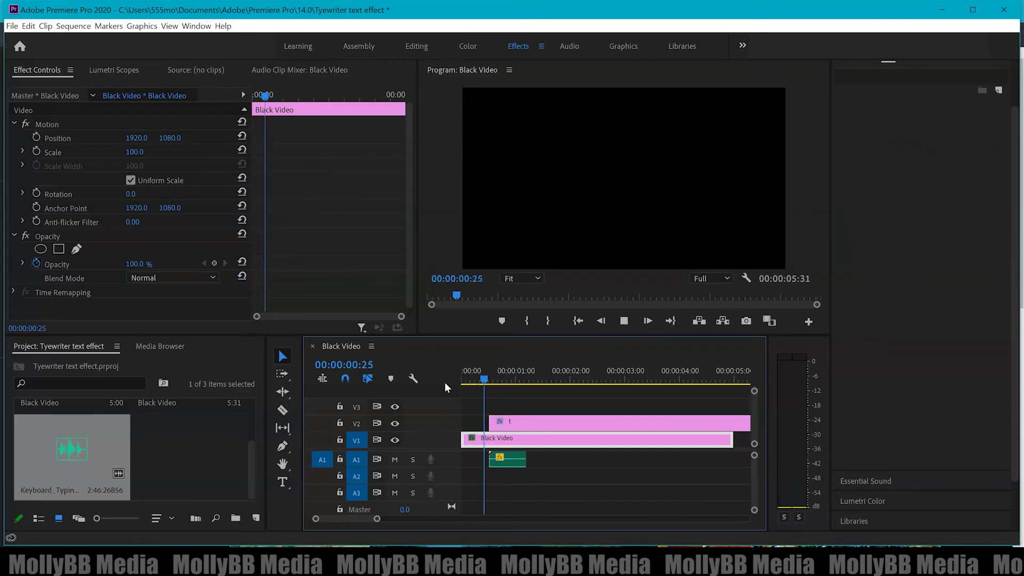
{"action": "left_click", "coordinate": [643, 378]}
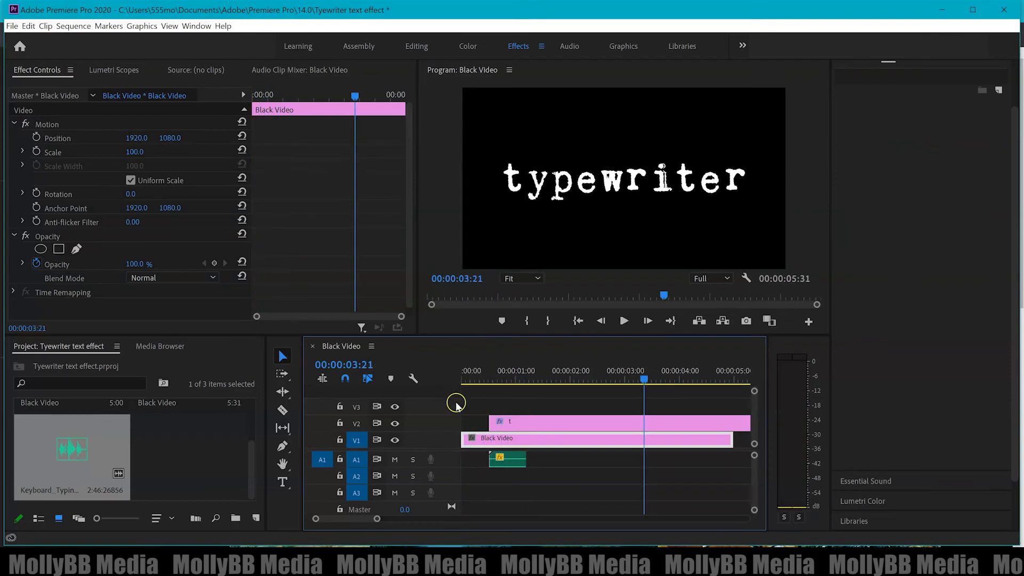
{"action": "mouse_move", "coordinate": [554, 523]}
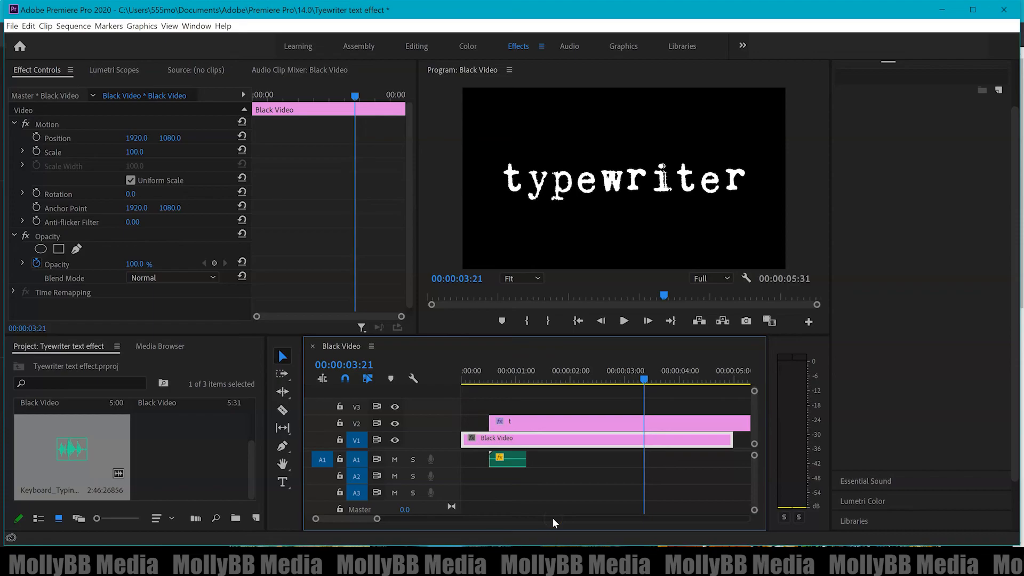